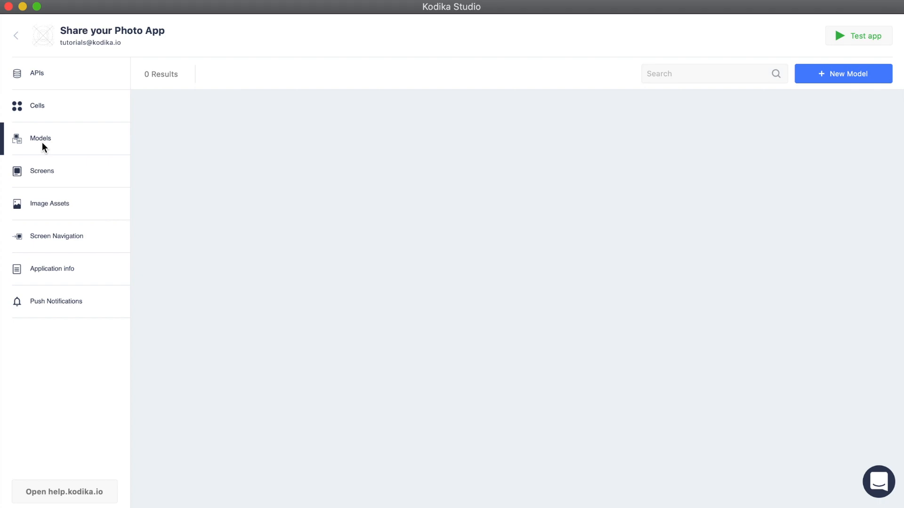
Step: Create a new data model named User from the Models list
{"action": "left_click", "coordinate": [840, 74]}
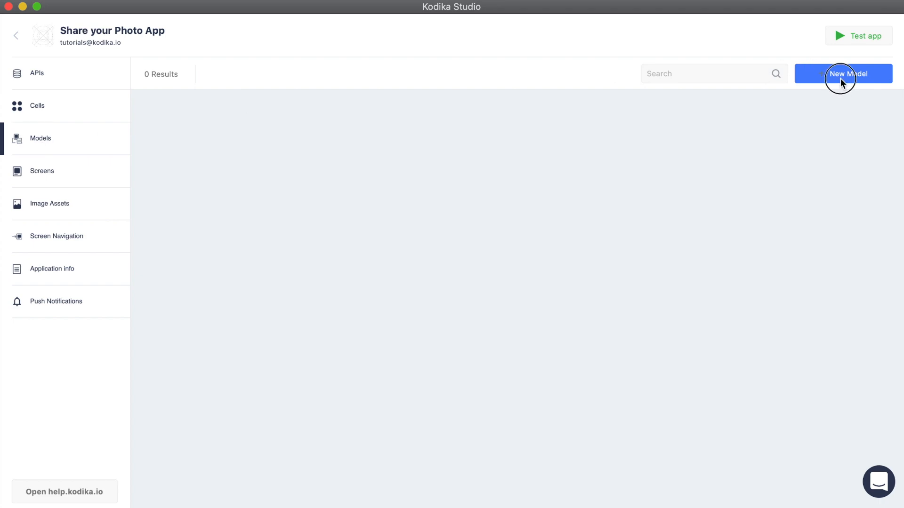
{"action": "left_click", "coordinate": [842, 73]}
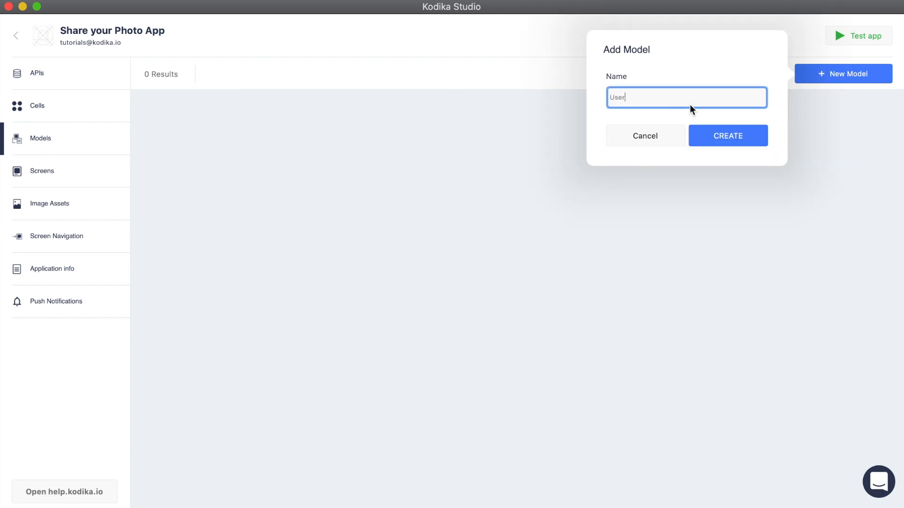
{"action": "left_click", "coordinate": [727, 135]}
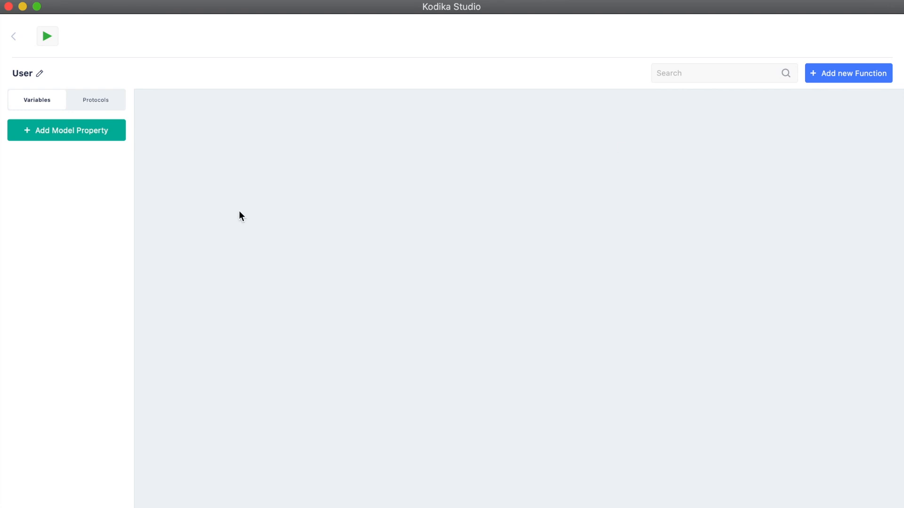
Step: Add username and fullName properties of type Text to the User model
{"action": "left_click", "coordinate": [67, 131]}
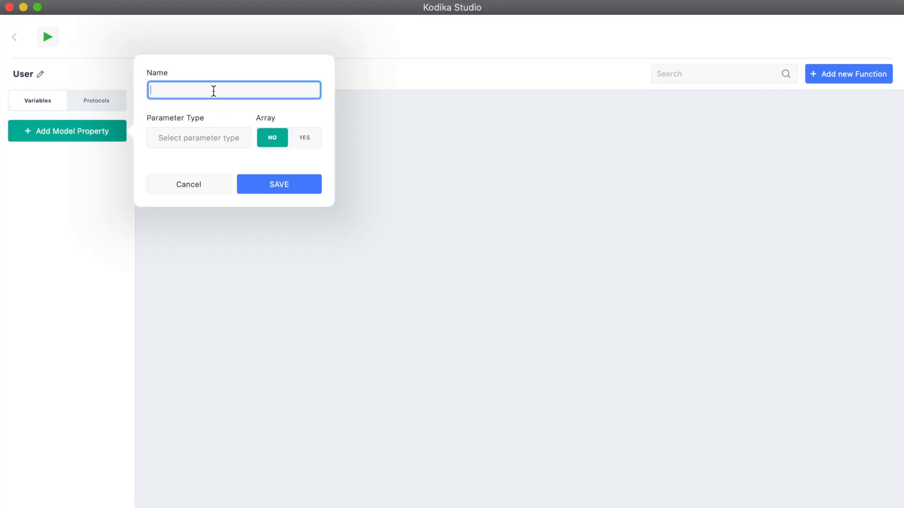
{"action": "type", "text": "username"}
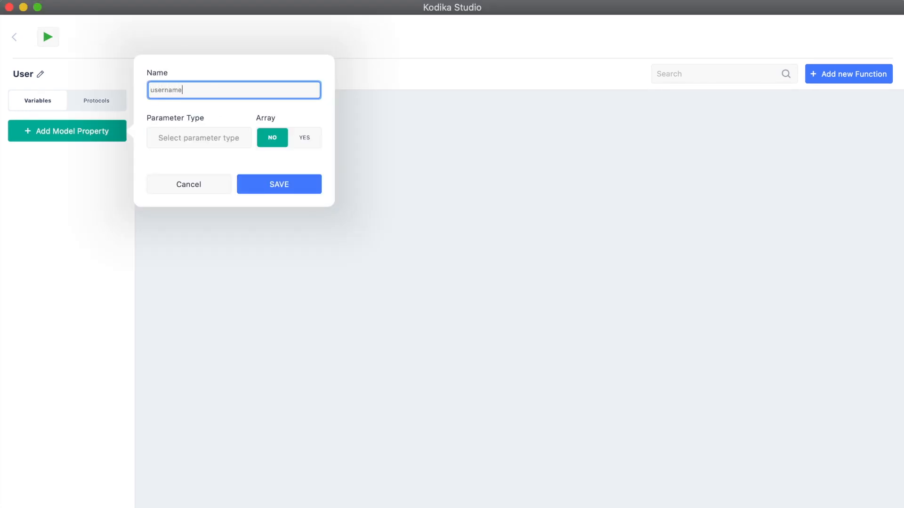
{"action": "left_click", "coordinate": [199, 138]}
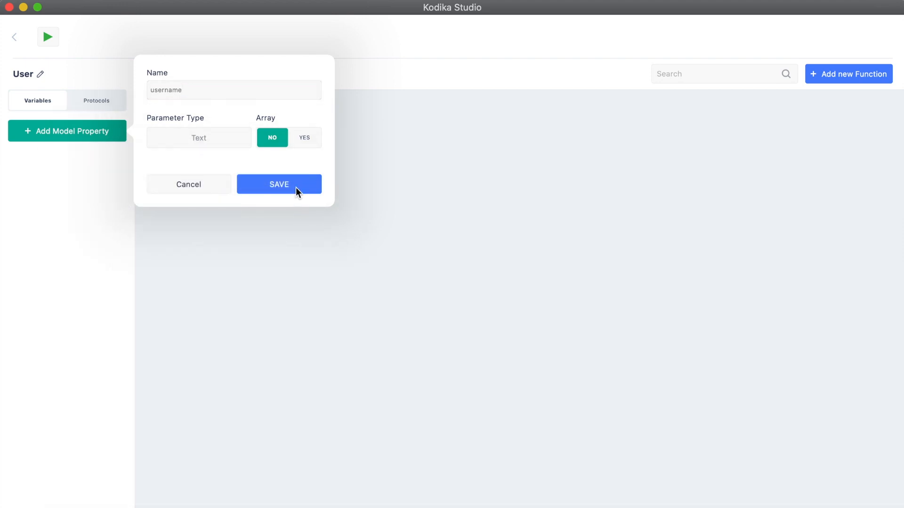
{"action": "left_click", "coordinate": [278, 184]}
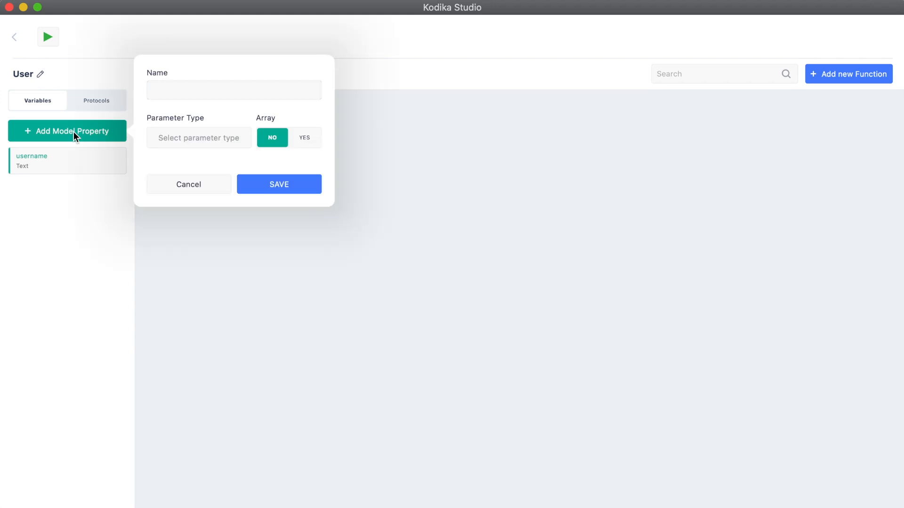
{"action": "left_click", "coordinate": [199, 138]}
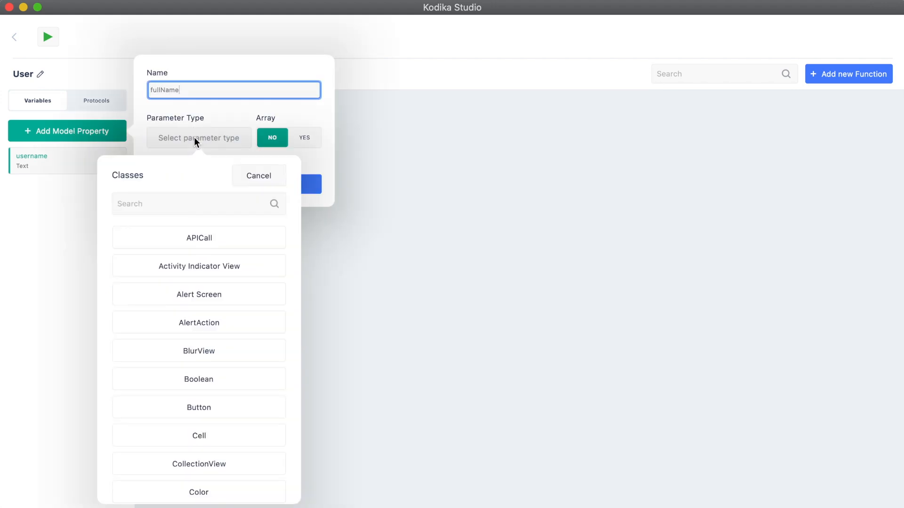
{"action": "type", "text": "Text"}
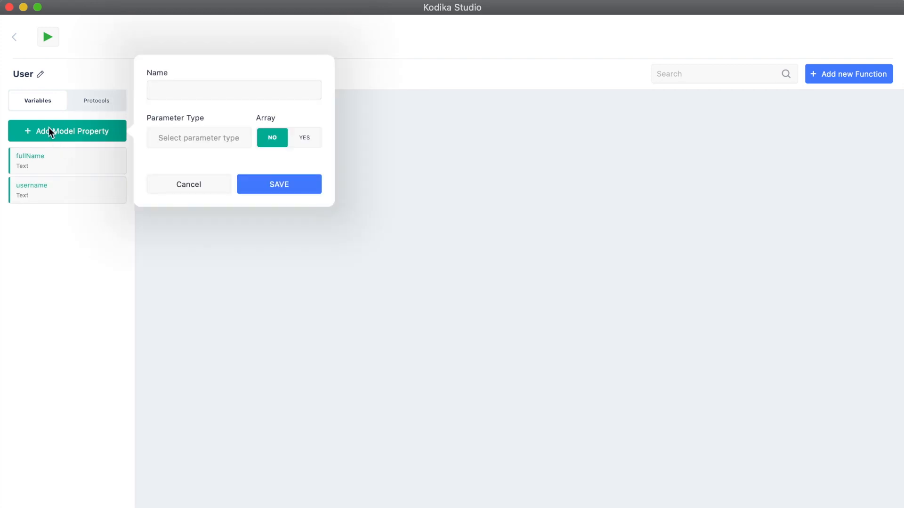
Step: Add an avatarUrl URL property to User, then create the Post model
{"action": "type", "text": "avatarUrl"}
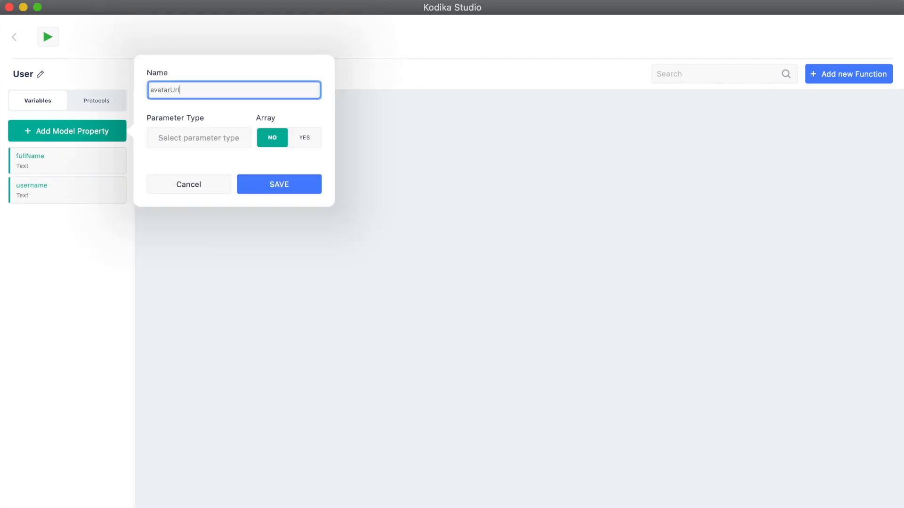
{"action": "left_click", "coordinate": [198, 137]}
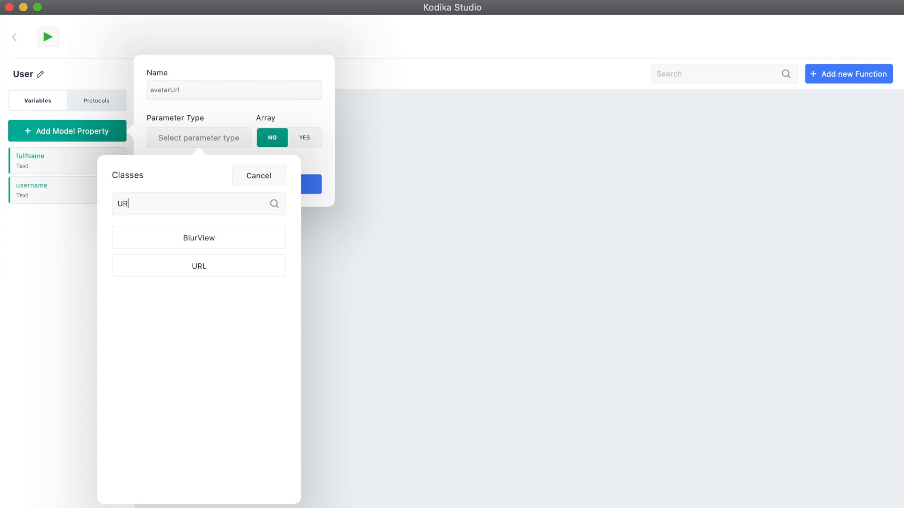
{"action": "left_click", "coordinate": [199, 266]}
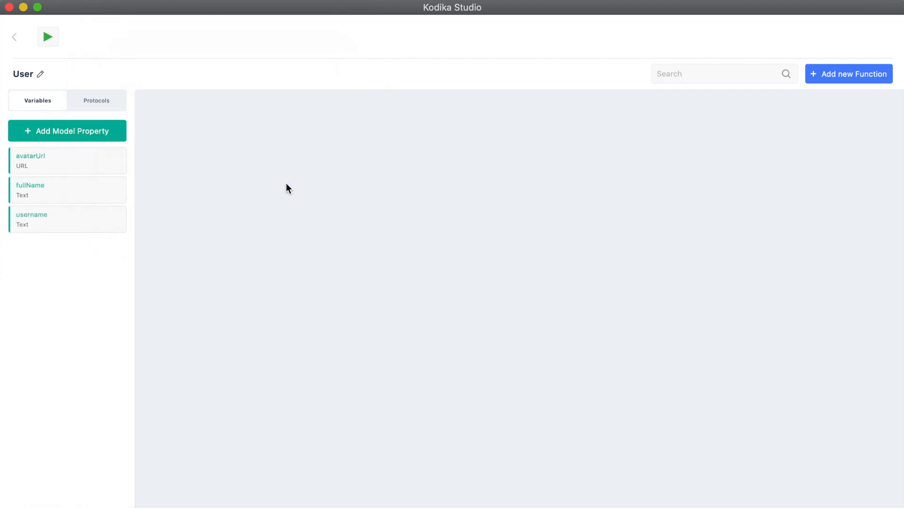
{"action": "left_click", "coordinate": [15, 37]}
{"action": "type", "text": "Post"}
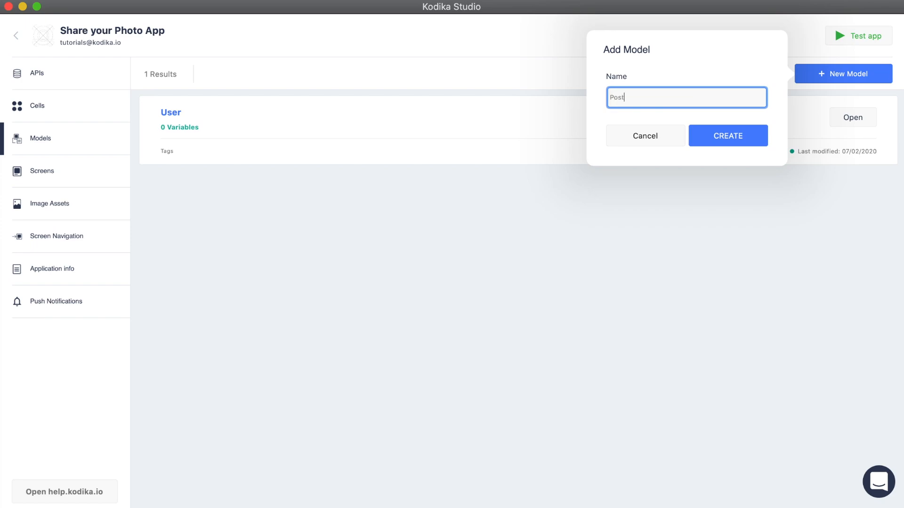
{"action": "left_click", "coordinate": [728, 136]}
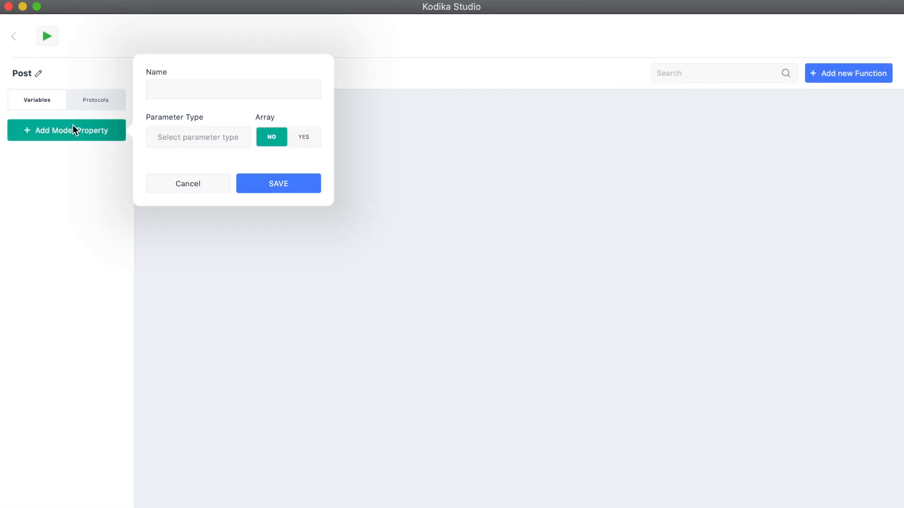
Step: Add title and imageUrl properties of type Text to the Post model
{"action": "type", "text": "title"}
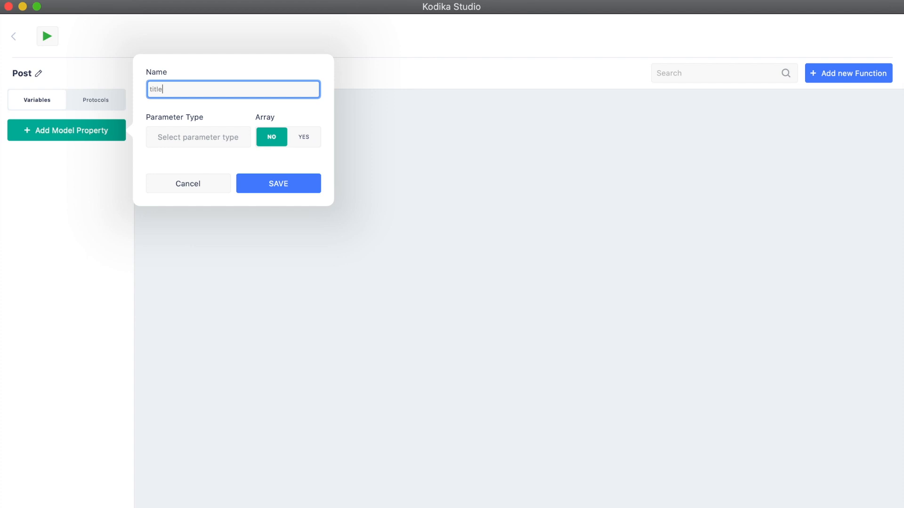
{"action": "left_click", "coordinate": [197, 138]}
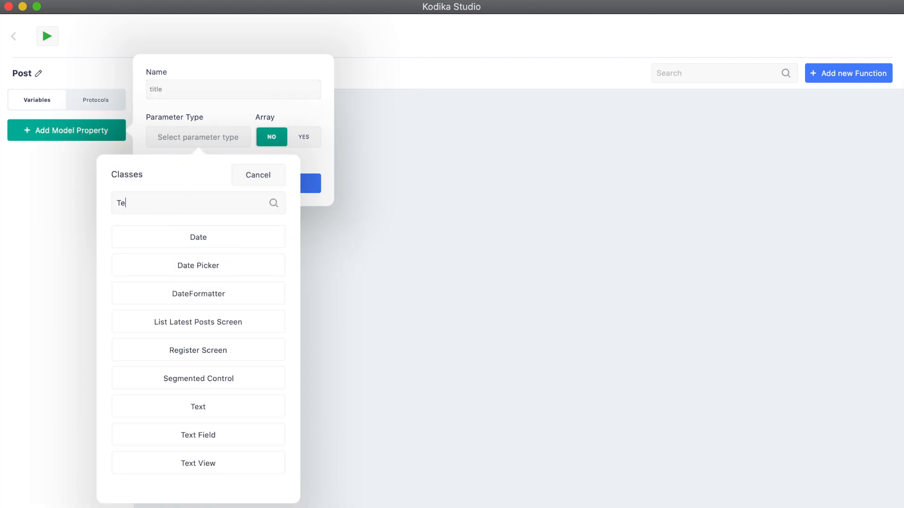
{"action": "left_click", "coordinate": [197, 407]}
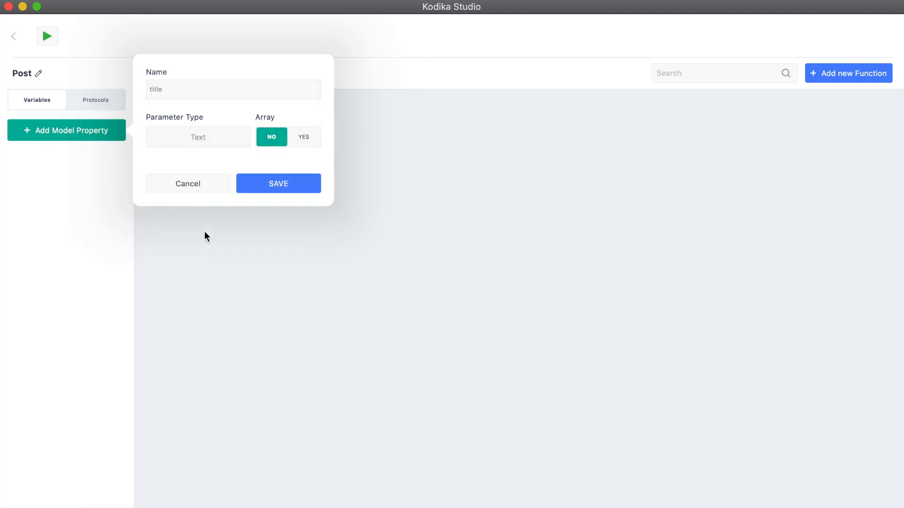
{"action": "left_click", "coordinate": [279, 183]}
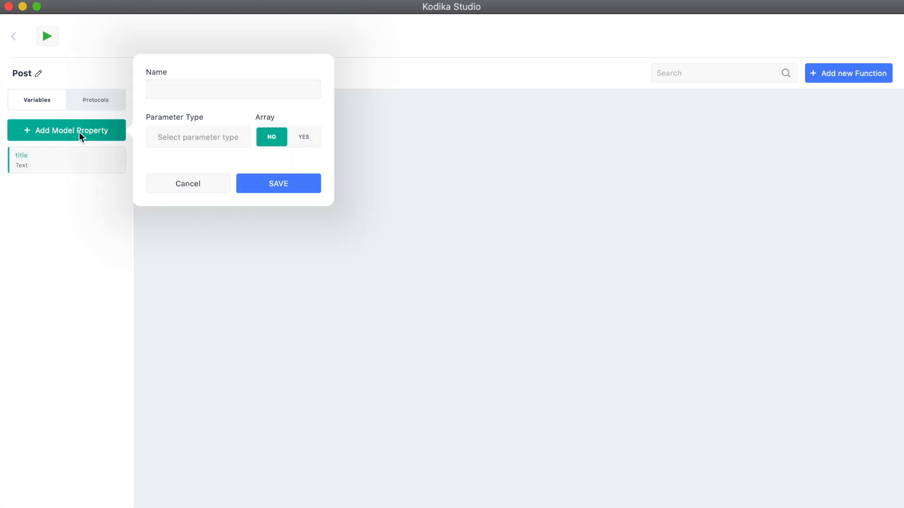
{"action": "type", "text": "imageUrl"}
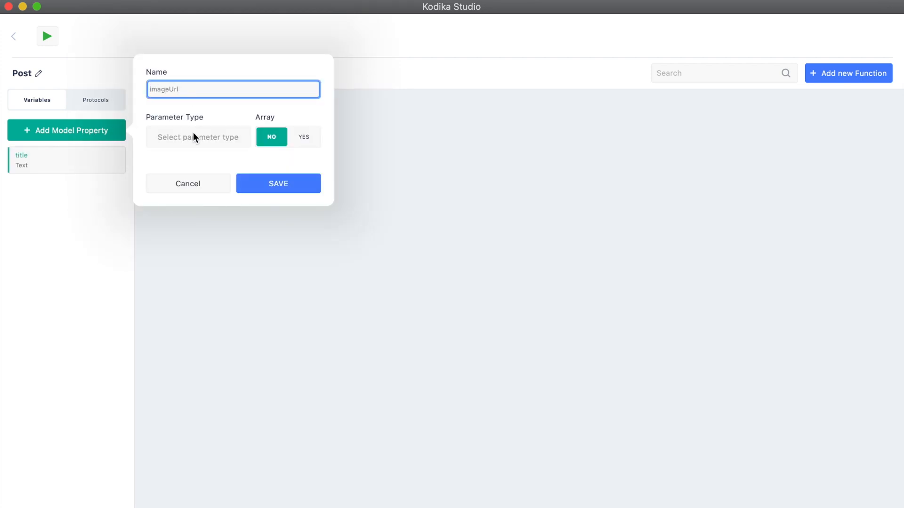
{"action": "left_click", "coordinate": [198, 137]}
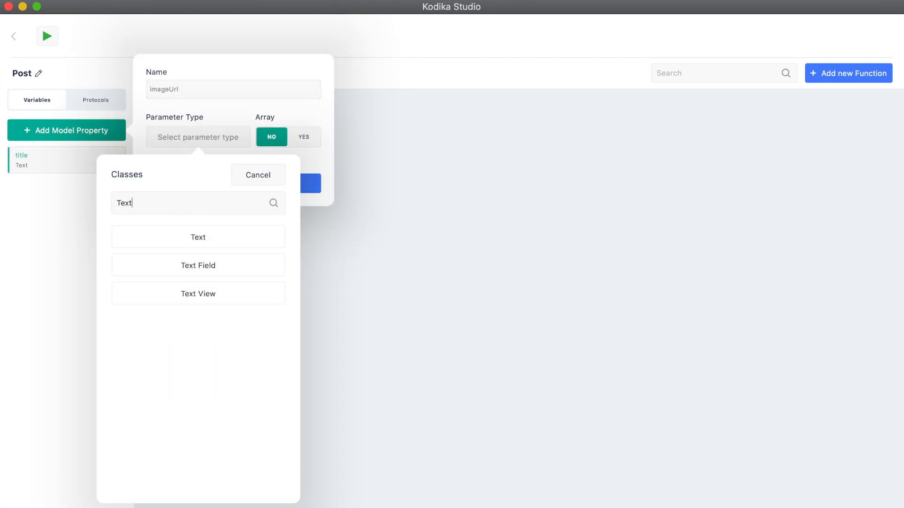
{"action": "left_click", "coordinate": [198, 237]}
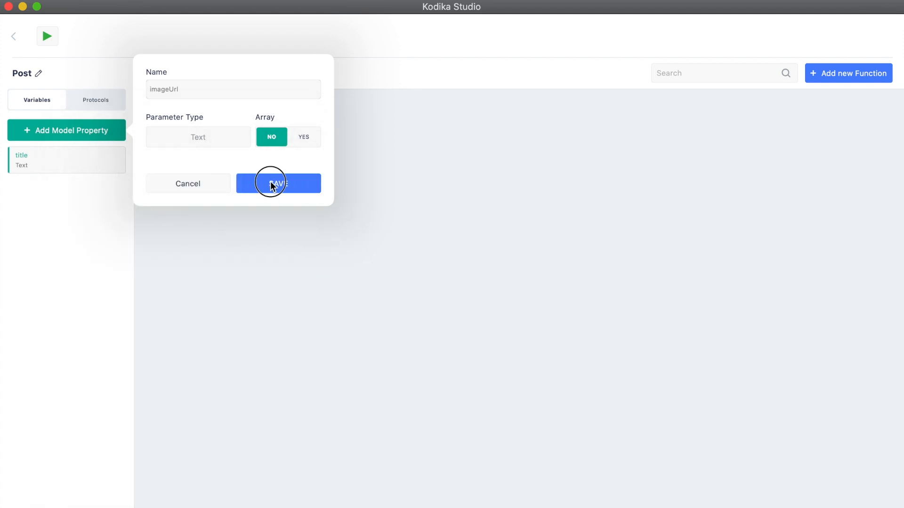
{"action": "left_click", "coordinate": [279, 183]}
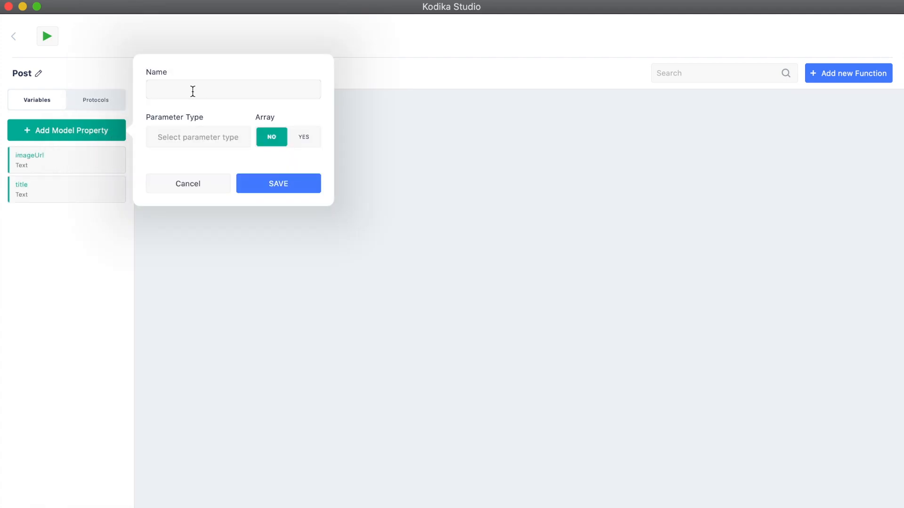